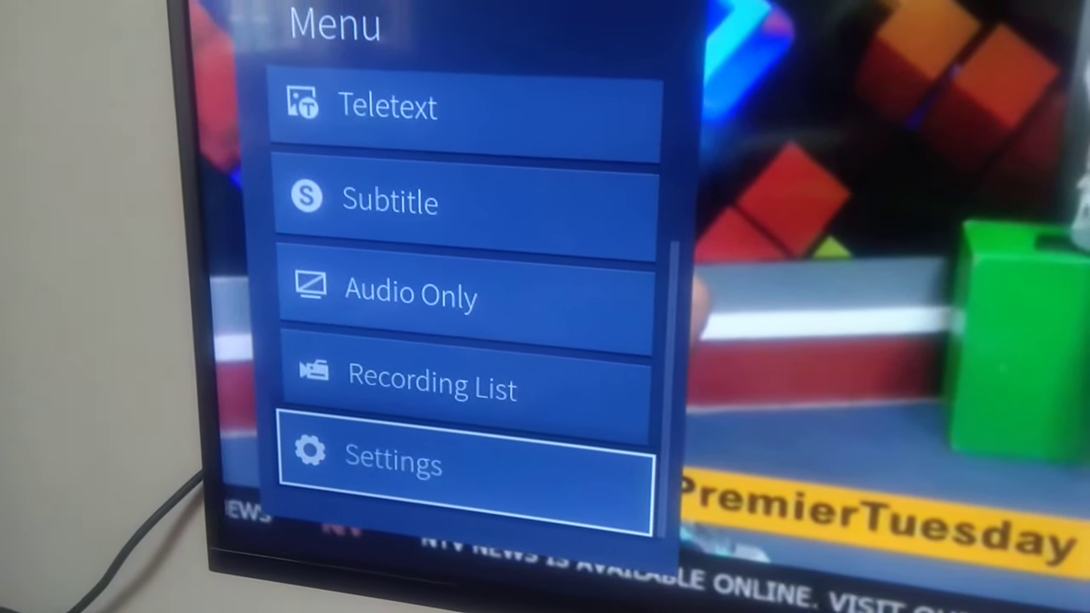
Step: Select Settings from the Hisense TV menu
click(392, 463)
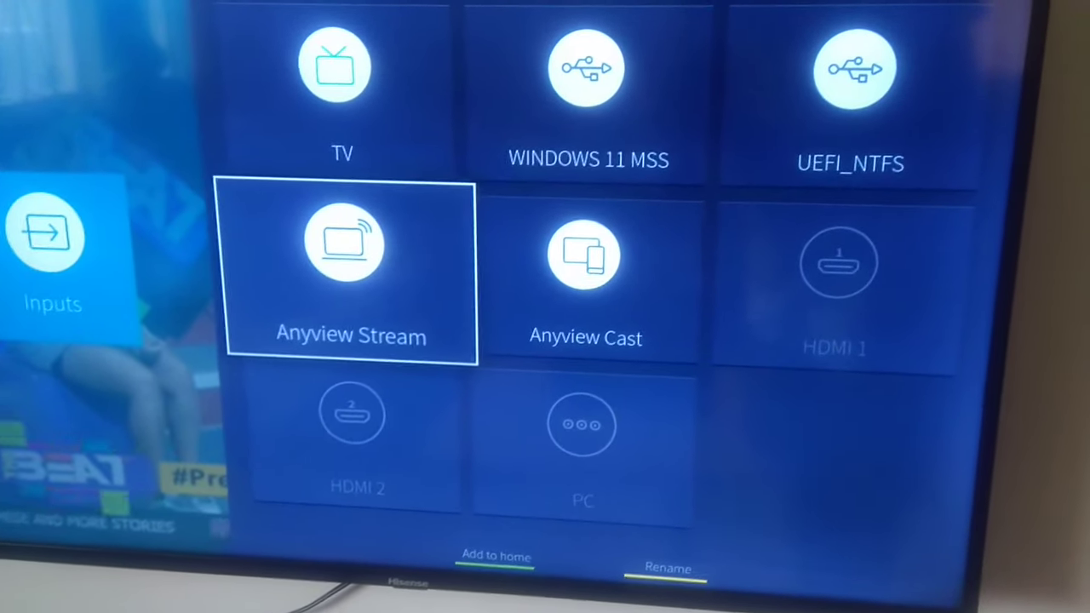
Step: Highlight and select Anyview Cast in the Inputs list
key(Right)
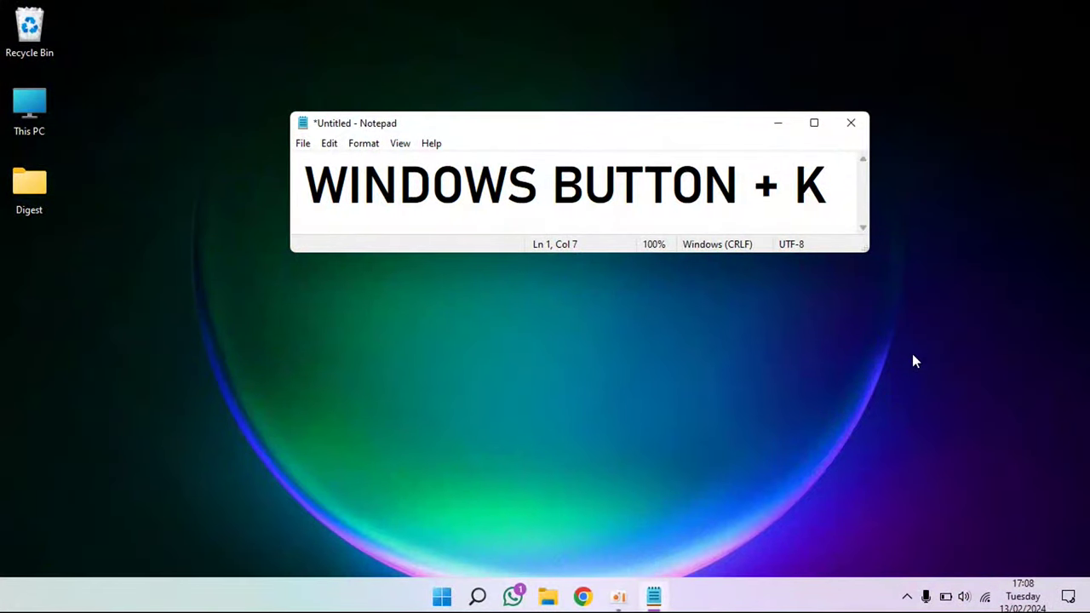
Step: Show the Connect panel with Windows+K, listing the Smart TV
key(Win+K)
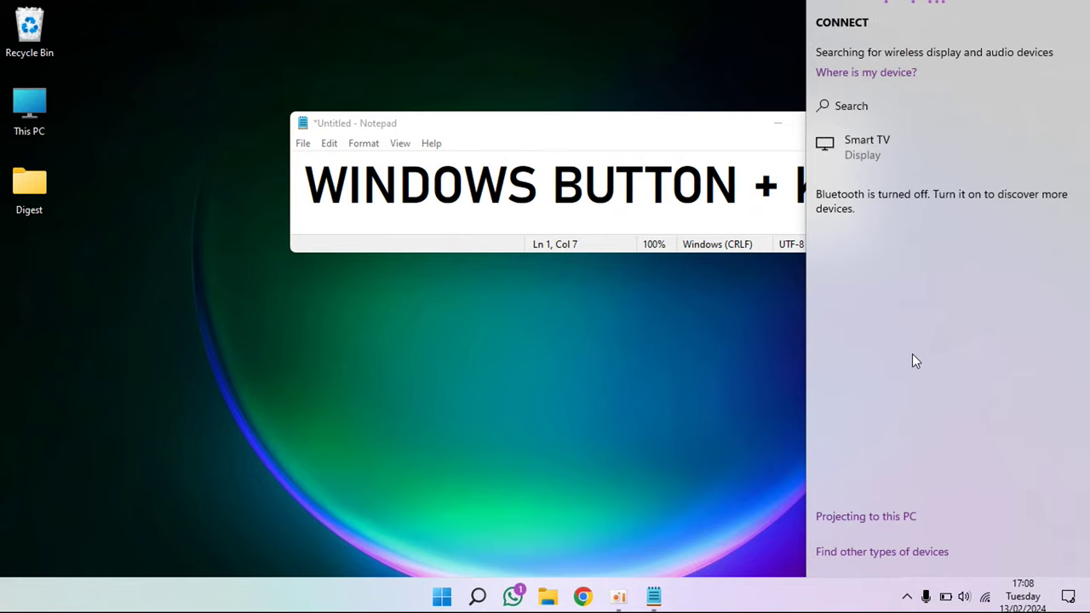
mouse_move(885, 212)
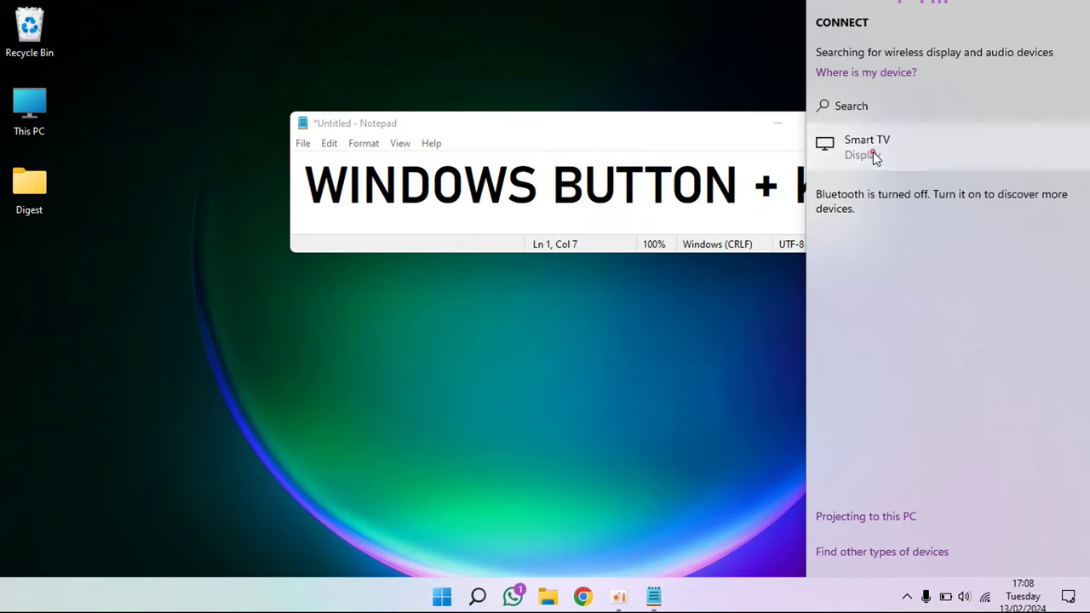
click(867, 146)
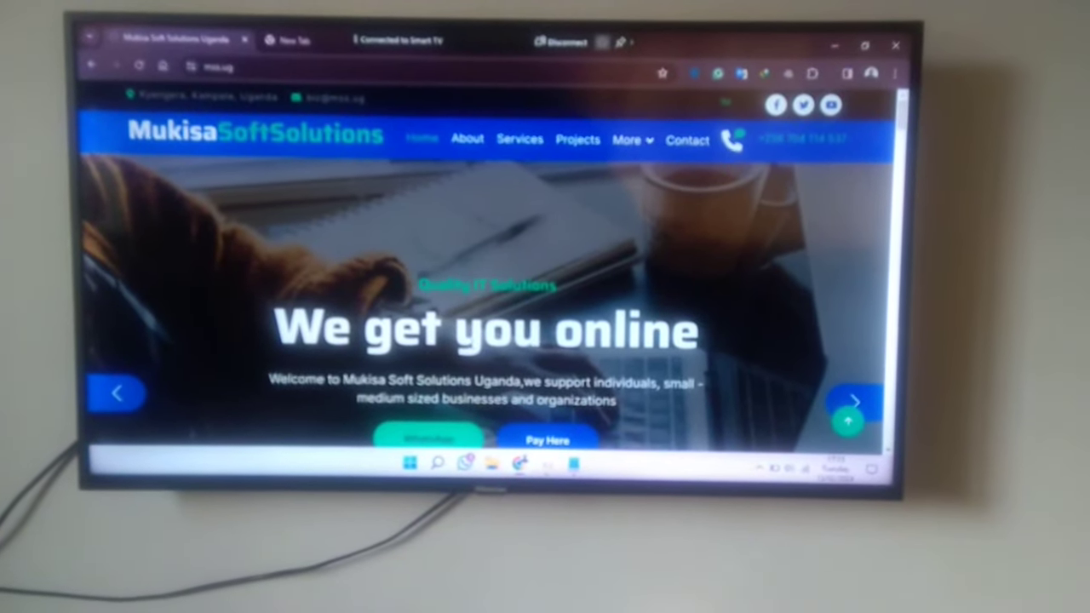
scroll(down, 3)
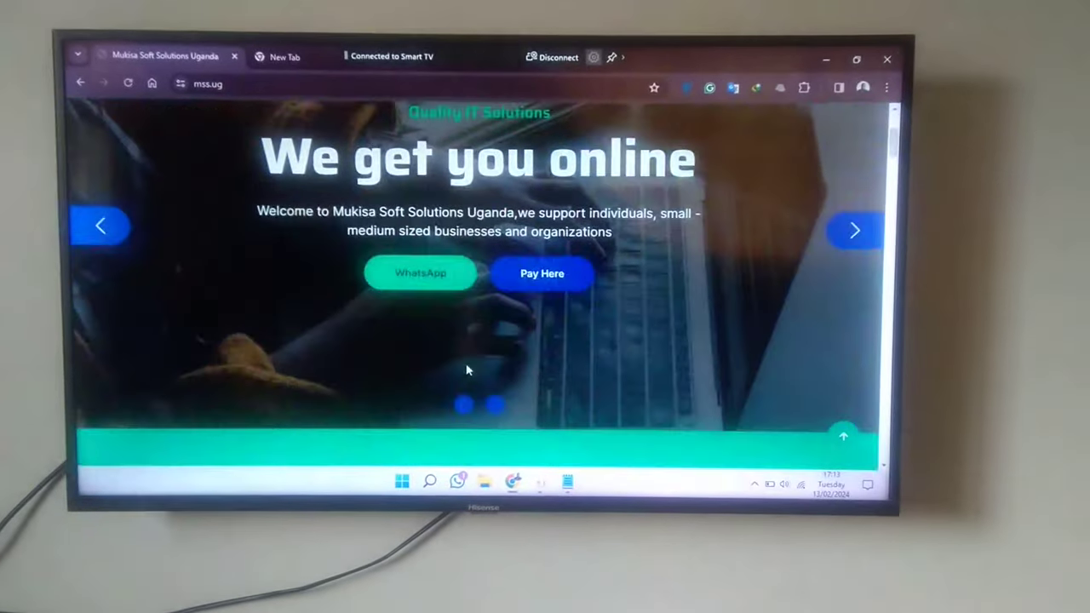